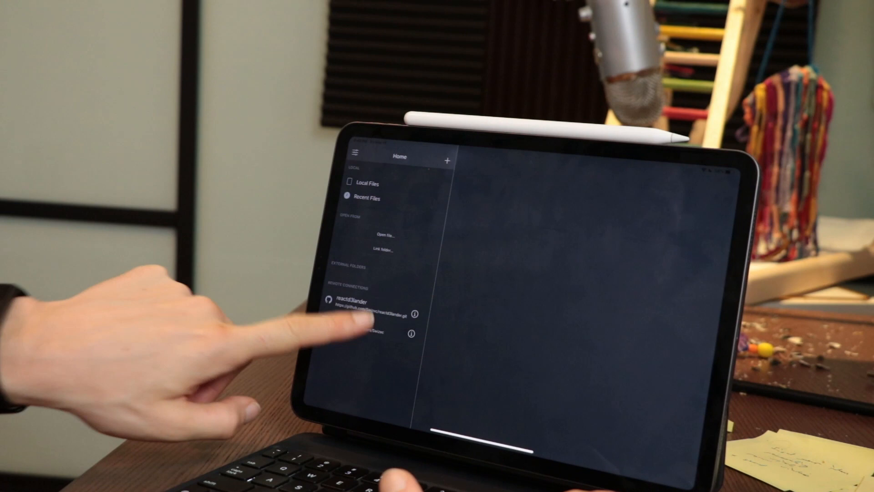
- Connect to the remote project and browse into its pages folder listing index.mdx
click(362, 335)
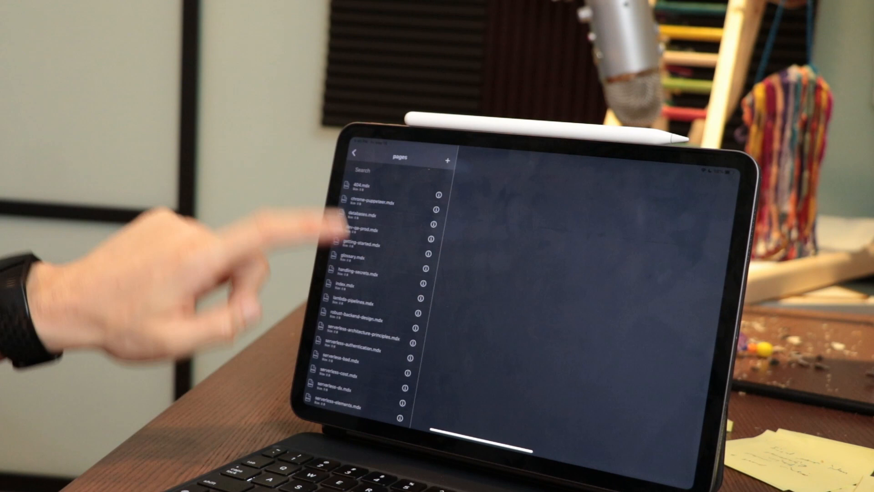
click(362, 286)
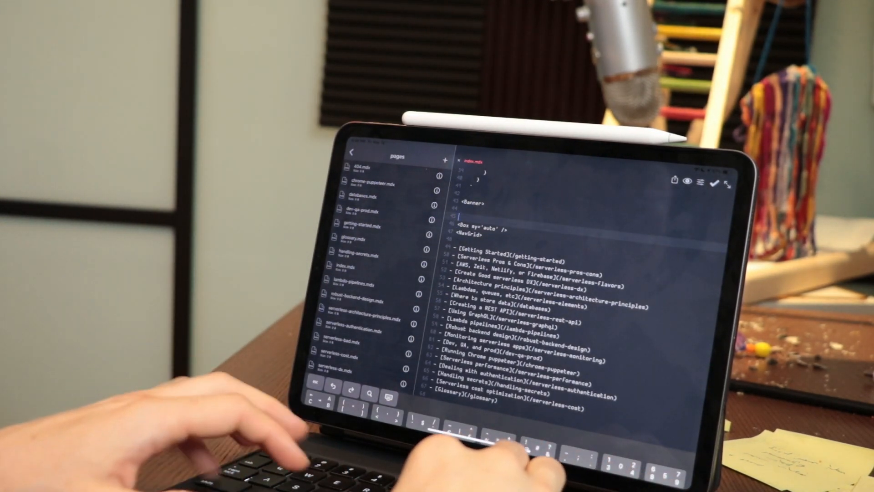
- Type 'HELLO CAMERA' on the empty line below <Banner> in index.mdx
text(HELLO CAMERA)
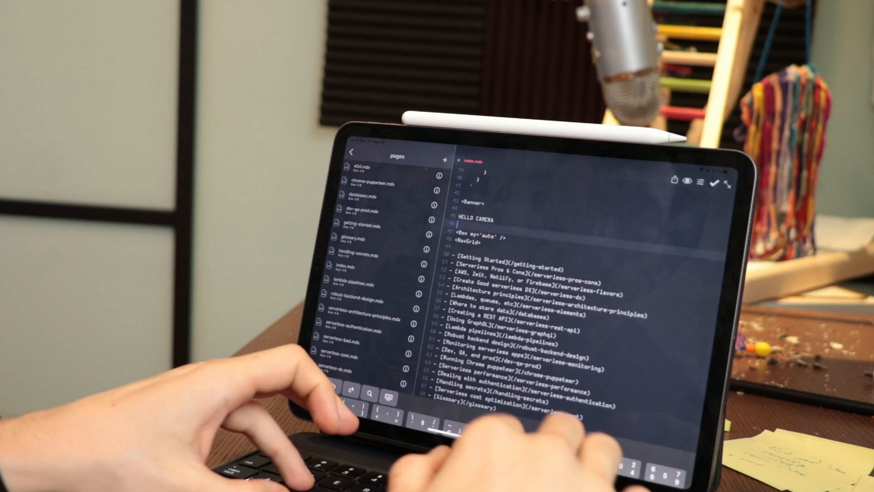